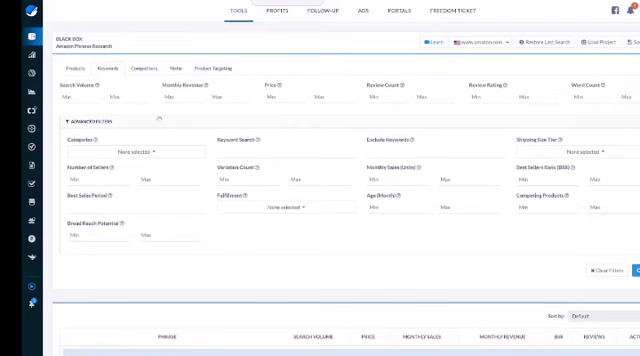
mouse_move(117, 87)
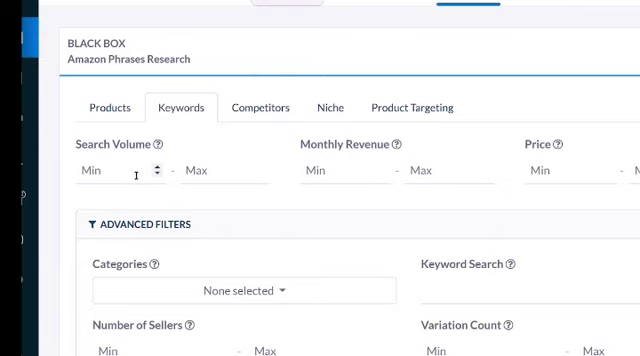
Step: Enter 3000 as the minimum and 9000 as the maximum search volume
click(110, 170)
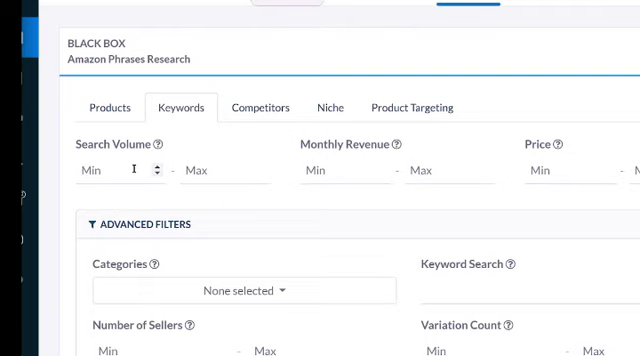
text(3000)
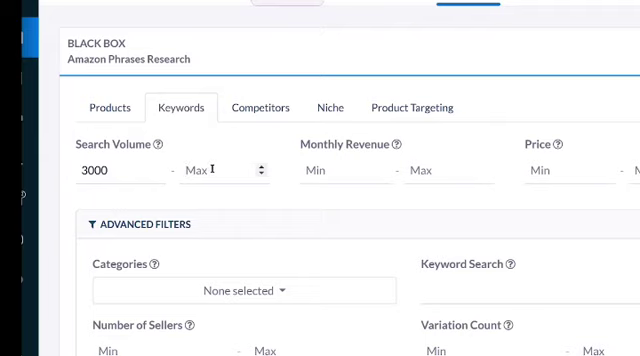
text(9000)
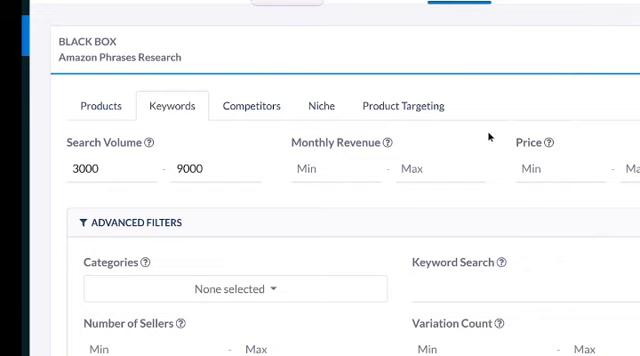
mouse_move(388, 142)
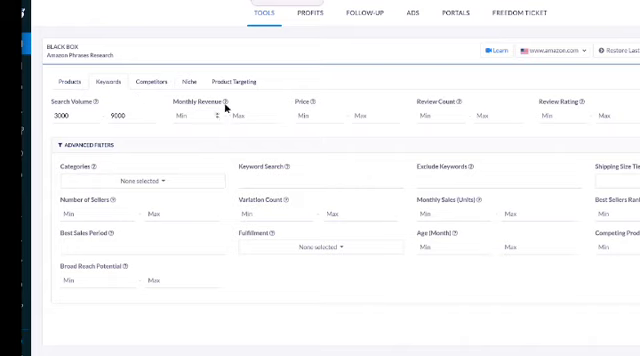
mouse_move(228, 105)
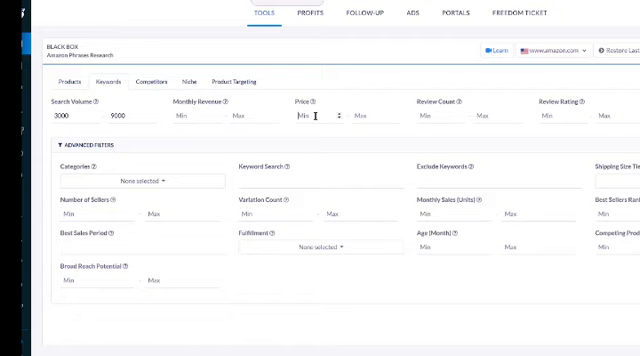
Step: Enter 12 as the minimum price and 40 as the maximum price
text(12)
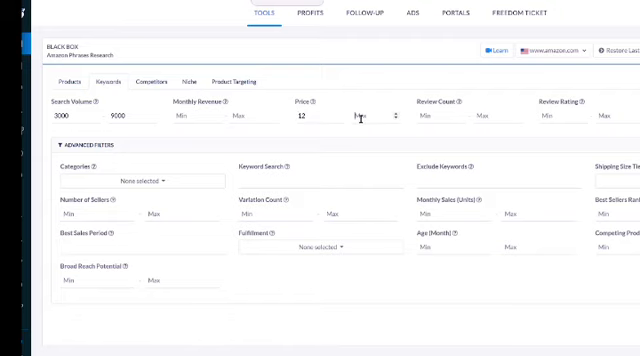
text(40)
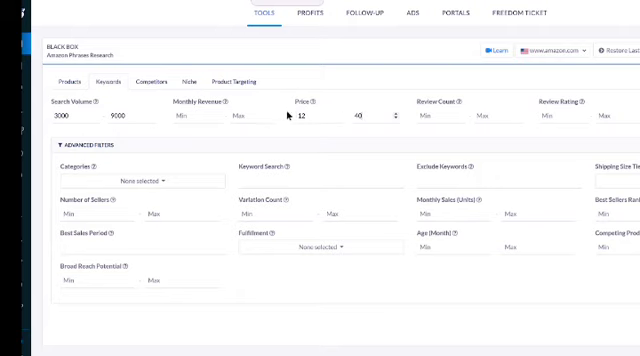
mouse_move(412, 113)
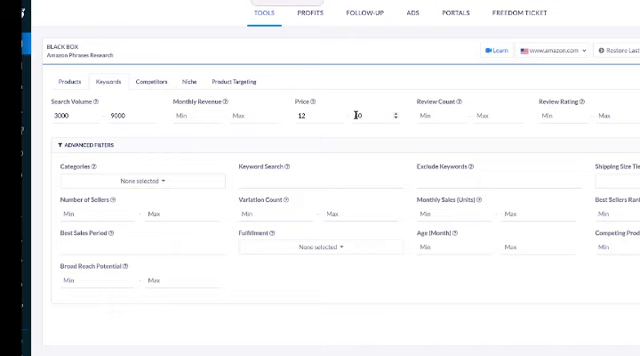
text(40)
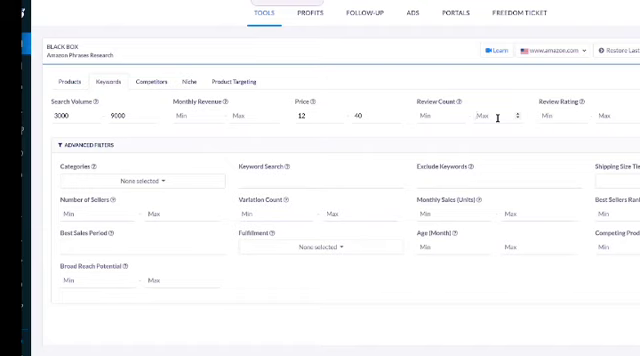
Step: Enter 50 as the maximum review count
text(50)
text(2)
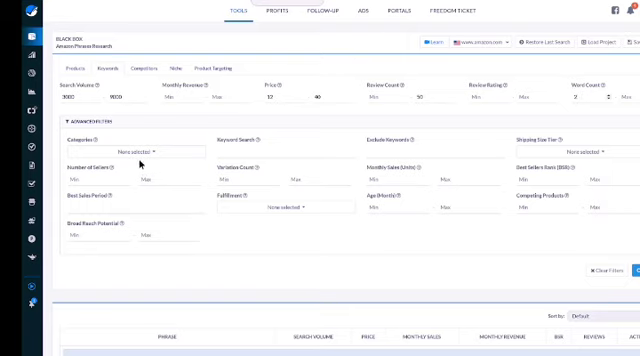
Step: Open the Categories dropdown and scroll through the product category list
click(118, 148)
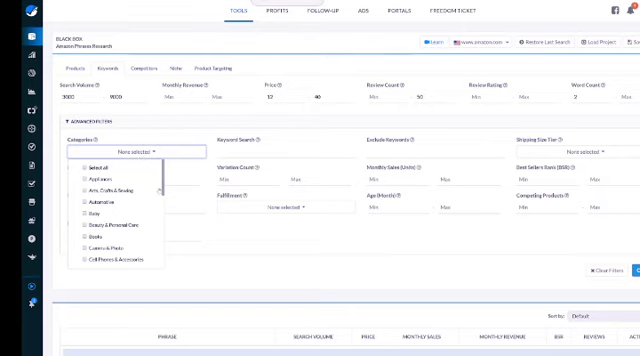
scroll(down, 3)
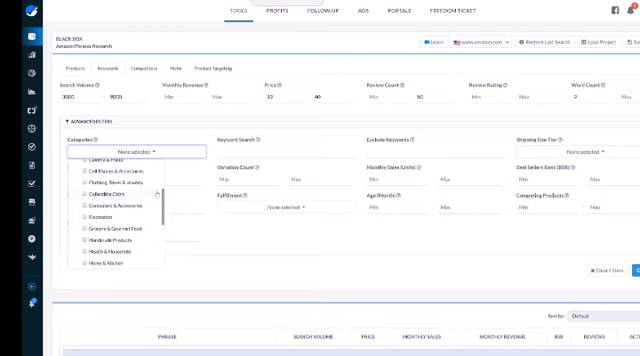
scroll(down, 3)
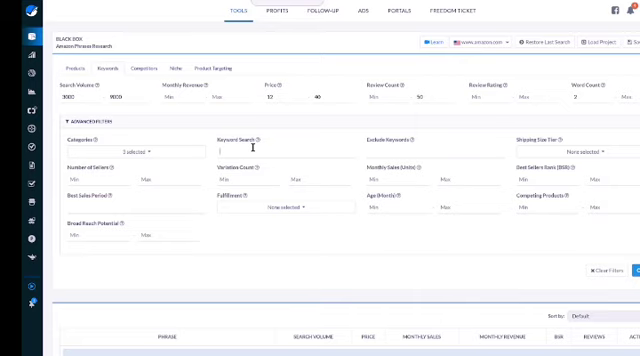
text(collagen)
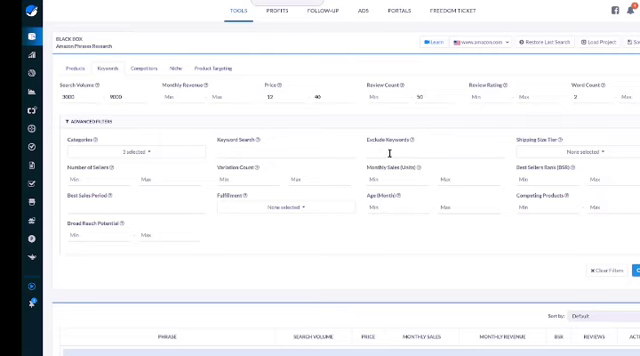
mouse_move(389, 162)
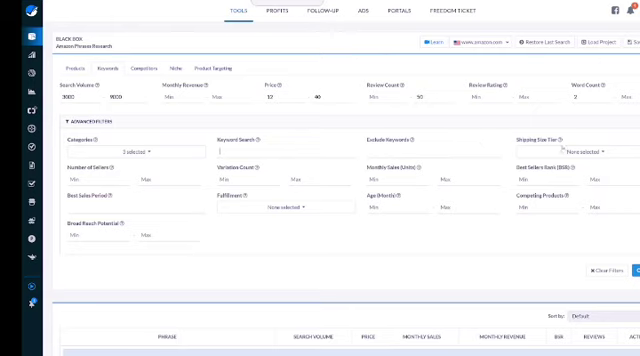
mouse_move(137, 176)
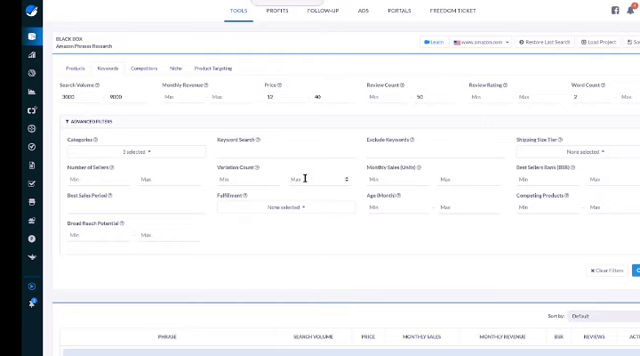
mouse_move(95, 175)
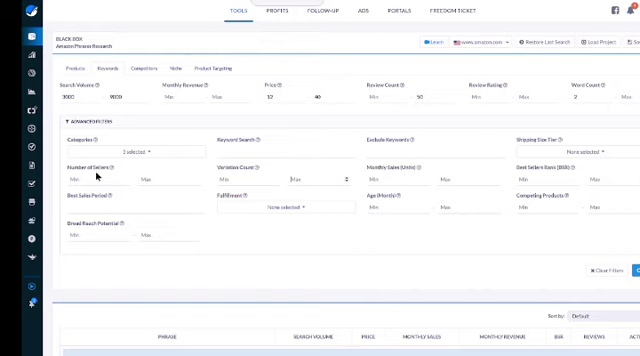
mouse_move(95, 168)
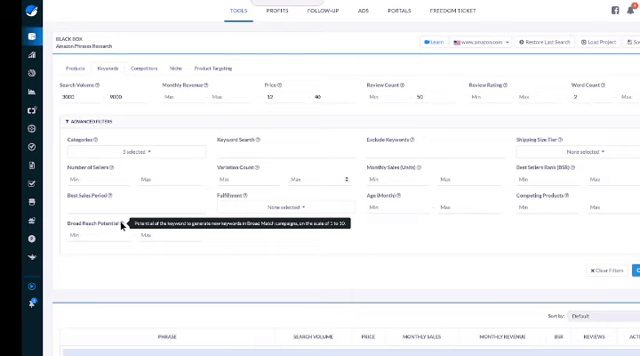
mouse_move(131, 240)
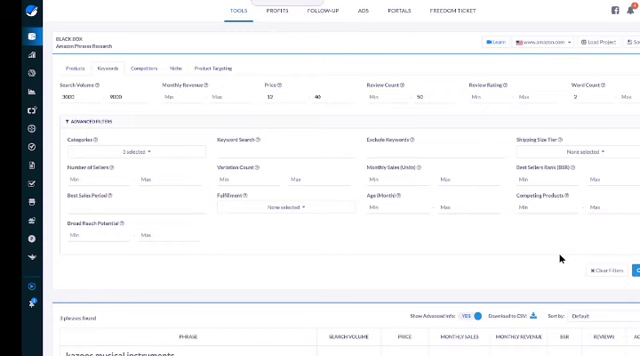
scroll(down, 3)
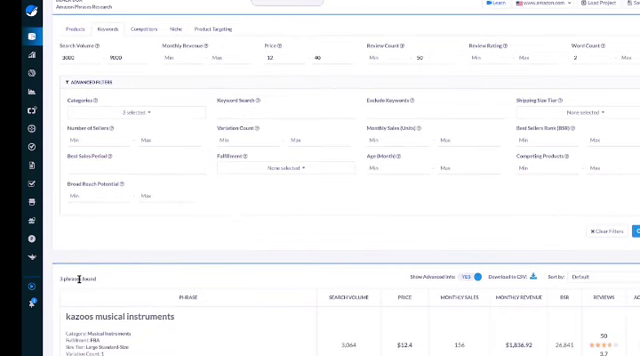
mouse_move(118, 258)
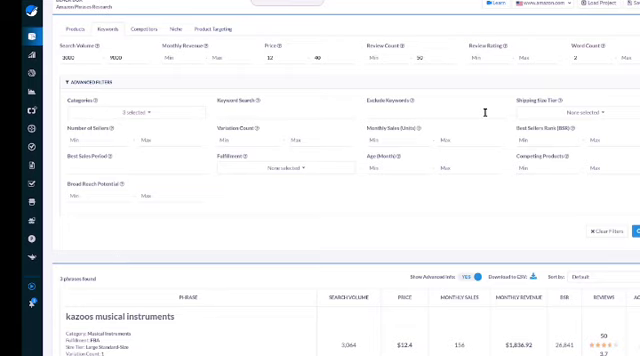
scroll(down, 3)
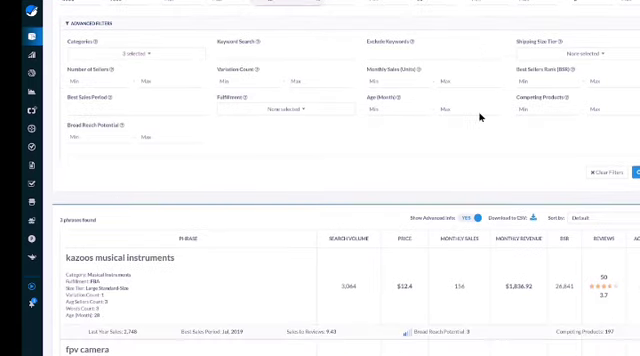
scroll(down, 3)
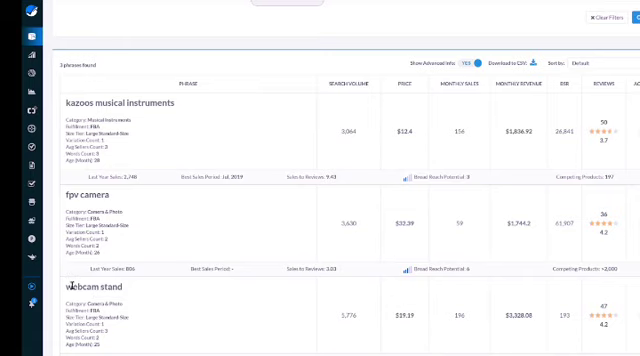
double_click(88, 288)
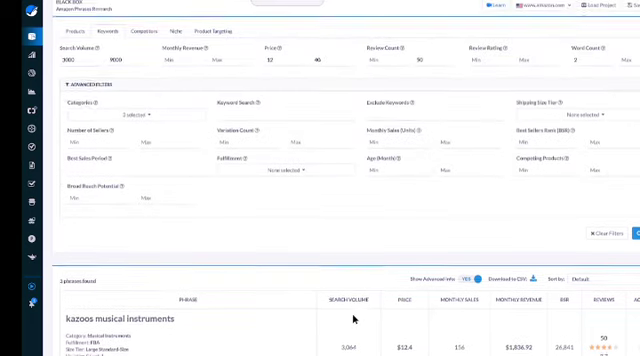
scroll(down, 3)
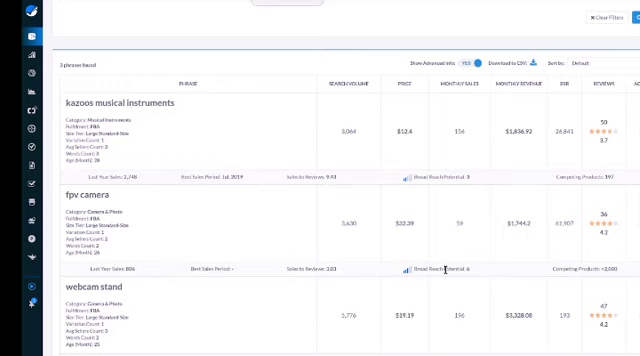
mouse_move(469, 291)
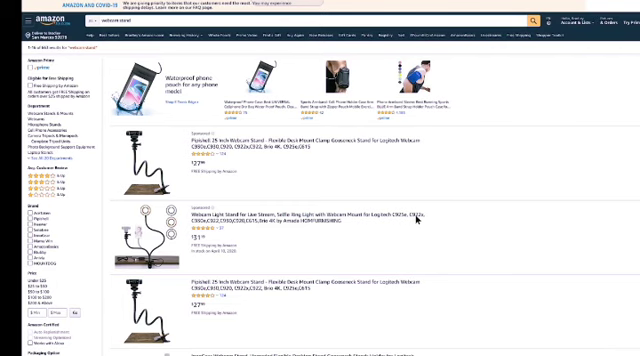
Step: Scroll through Amazon's webcam stand results, reviewing stands, mounts and tripods
scroll(down, 3)
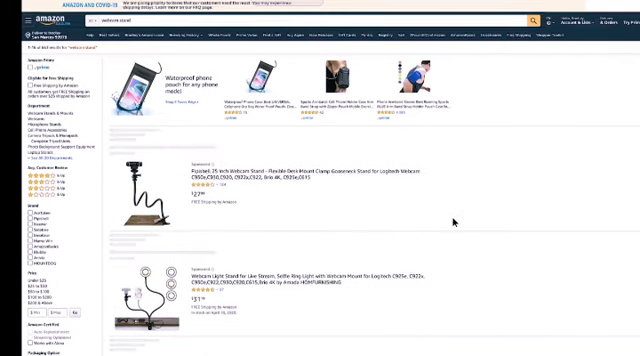
scroll(down, 3)
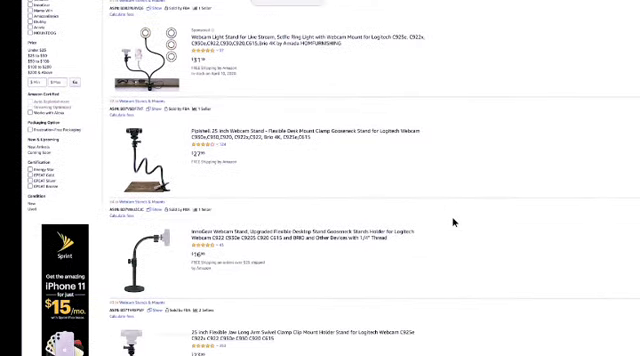
scroll(down, 3)
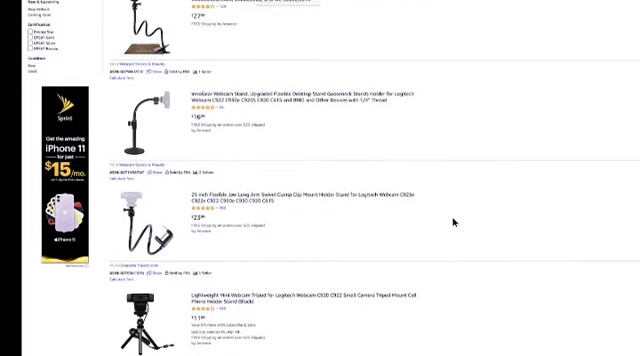
scroll(down, 3)
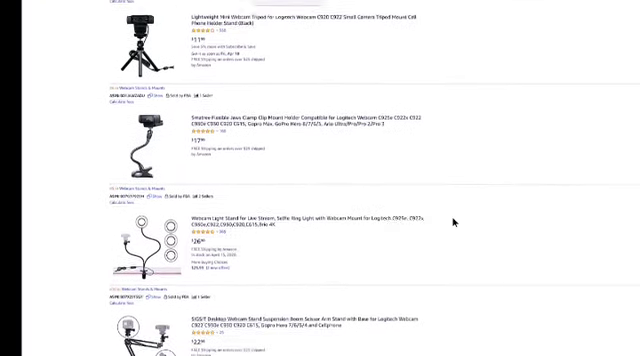
scroll(down, 3)
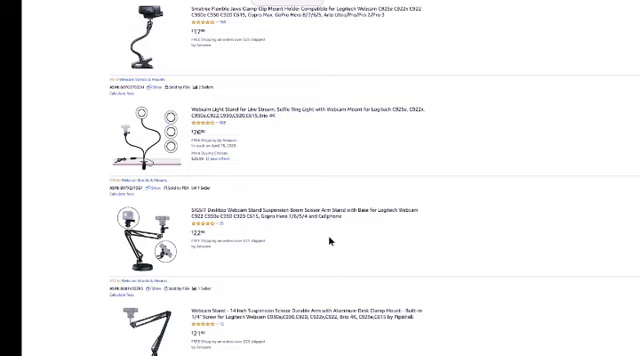
scroll(down, 3)
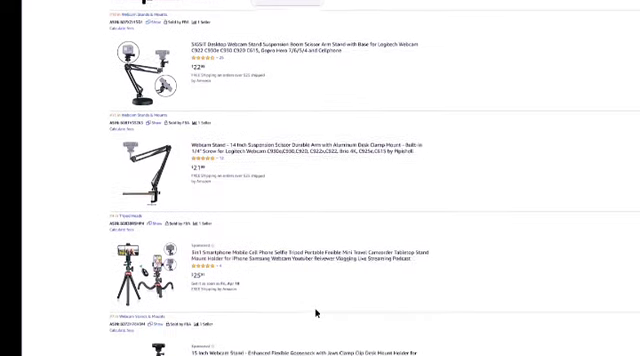
scroll(down, 3)
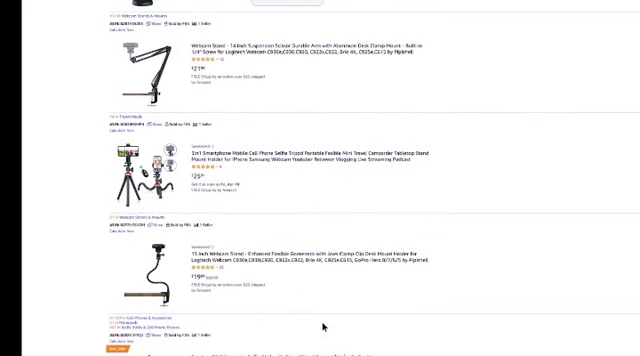
scroll(up, 3)
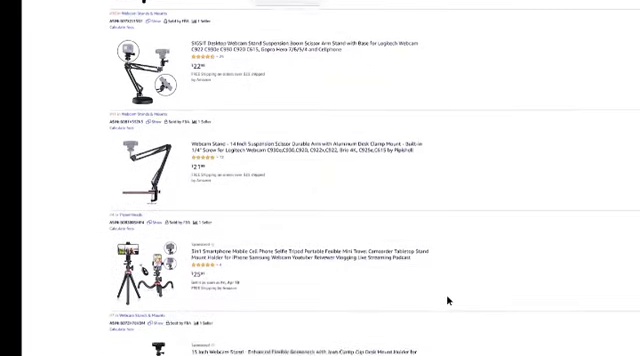
scroll(down, 3)
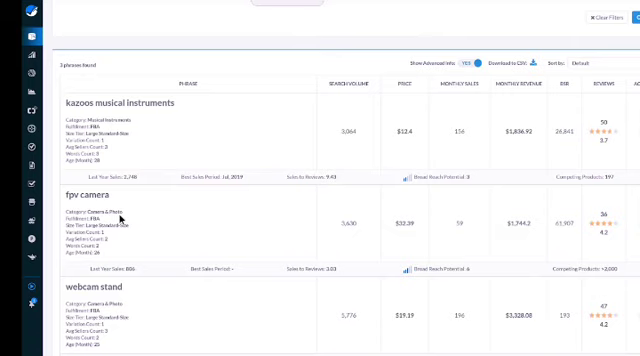
mouse_move(123, 217)
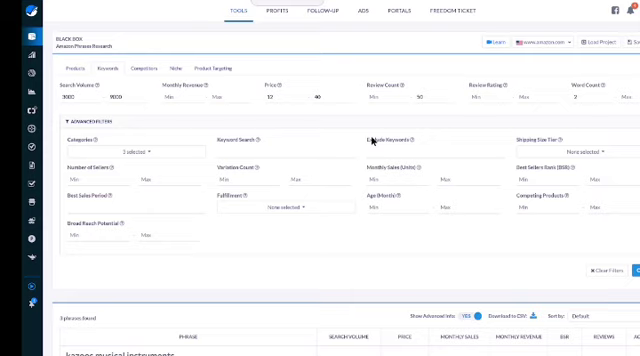
mouse_move(320, 103)
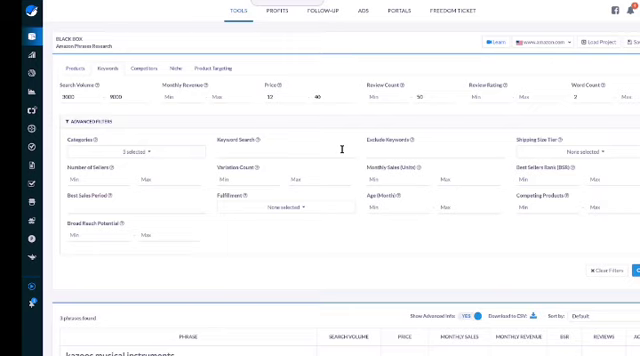
mouse_move(203, 148)
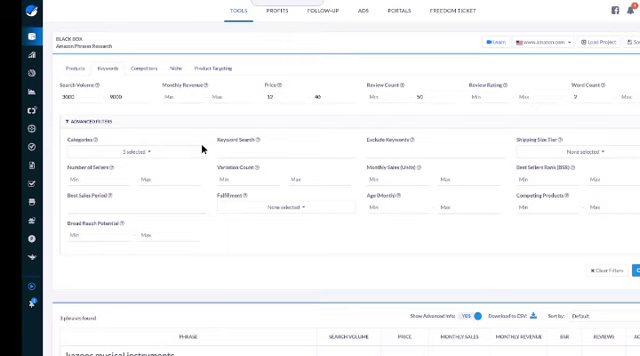